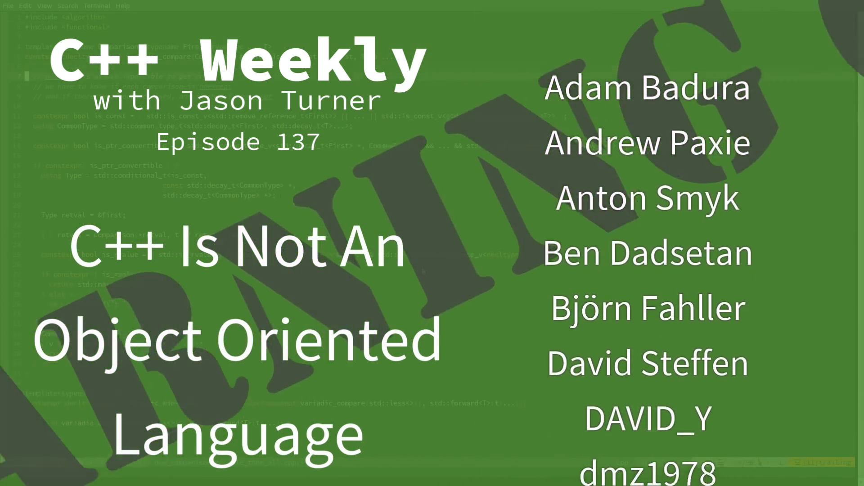
- Type struct S with int data and get_data(), and int main() returning s.get_data()
{"action": "scroll", "scroll_direction": "down", "scroll_amount": 3}
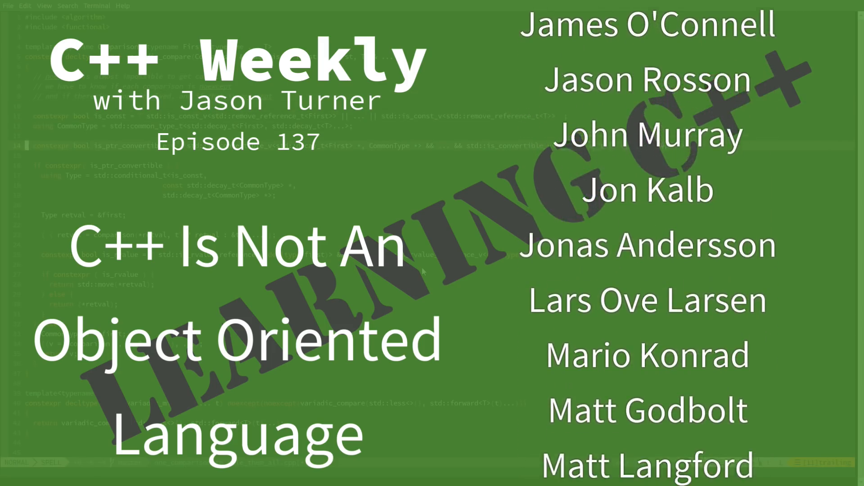
{"action": "scroll", "scroll_direction": "down", "scroll_amount": 3}
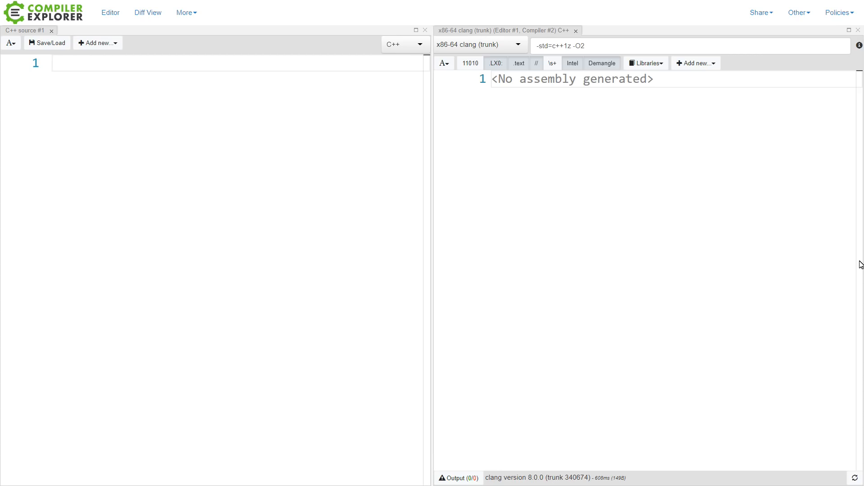
{"action": "mouse_move", "coordinate": [285, 141]}
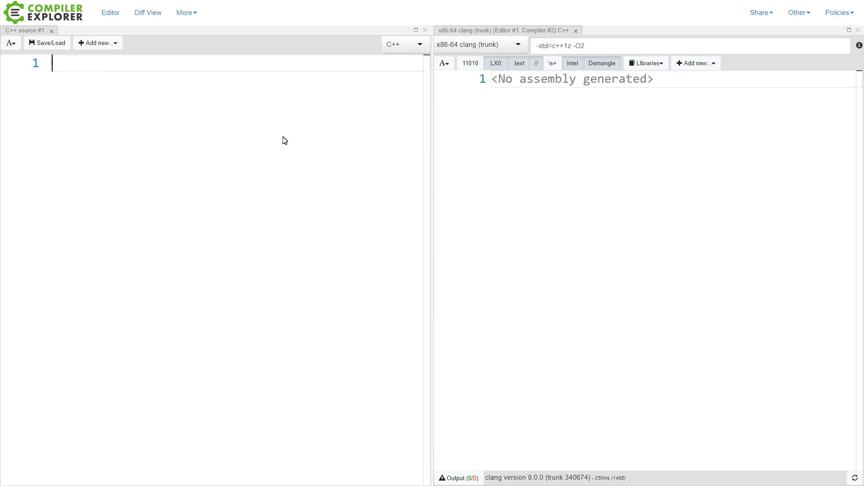
{"action": "type", "text": "struct S"}
{"action": "type", "text": "{"}
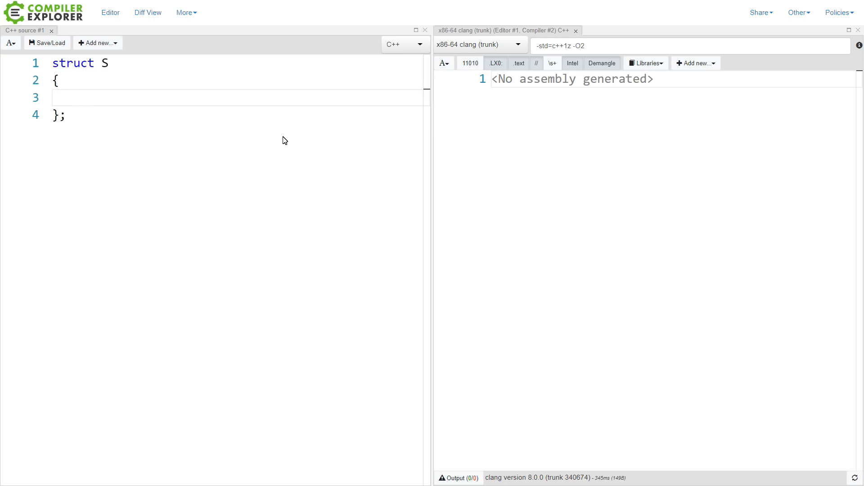
{"action": "type", "text": "int data;"}
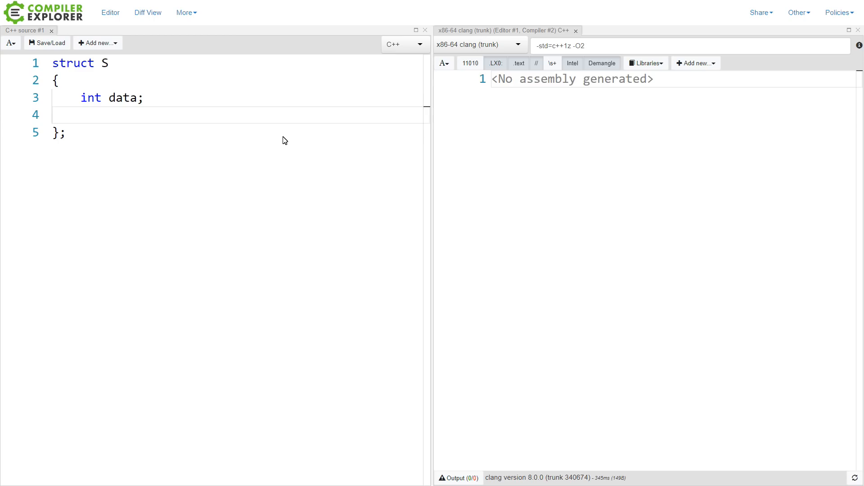
{"action": "type", "text": "int get_data() {"}
{"action": "type", "text": "return"}
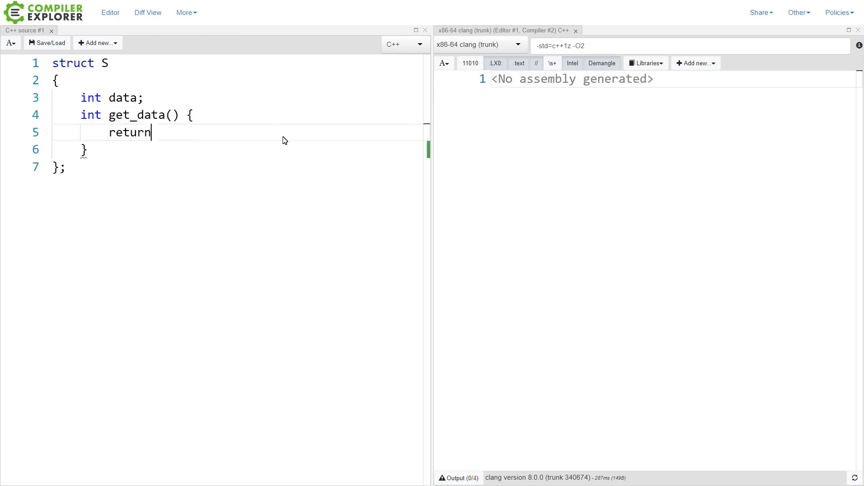
{"action": "type", "text": "data;"}
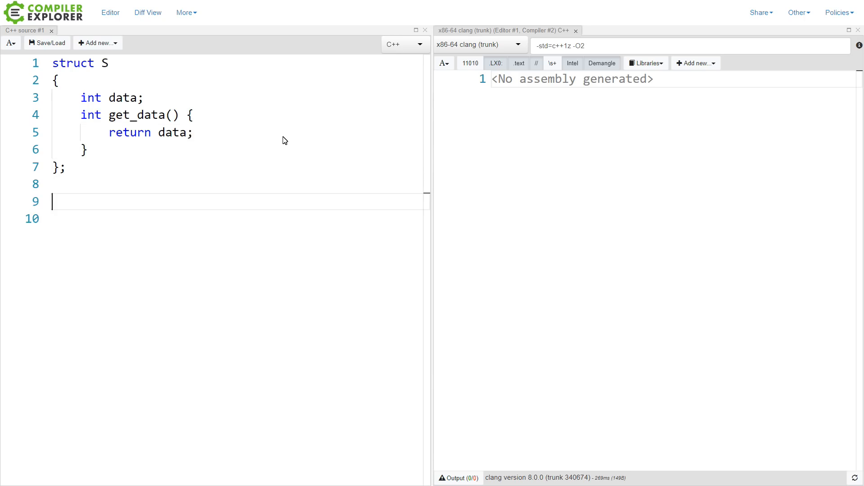
{"action": "type", "text": "int main()"}
{"action": "type", "text": "return s.get_data("}
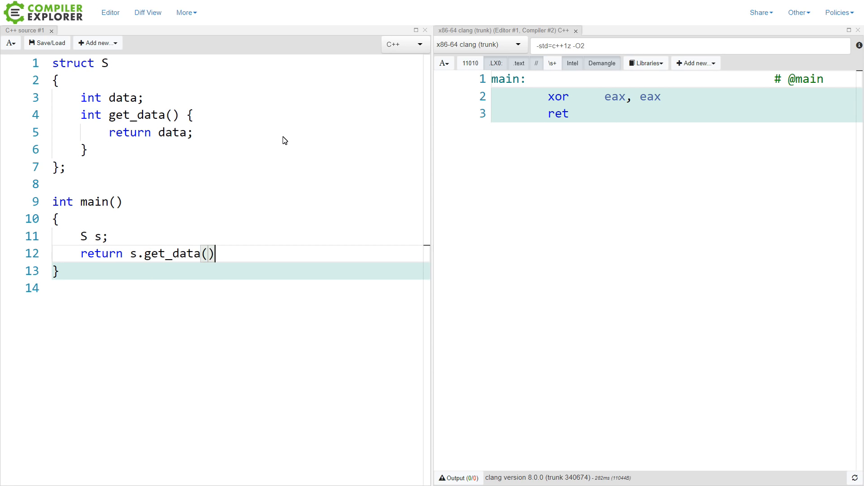
{"action": "type", "text": ";"}
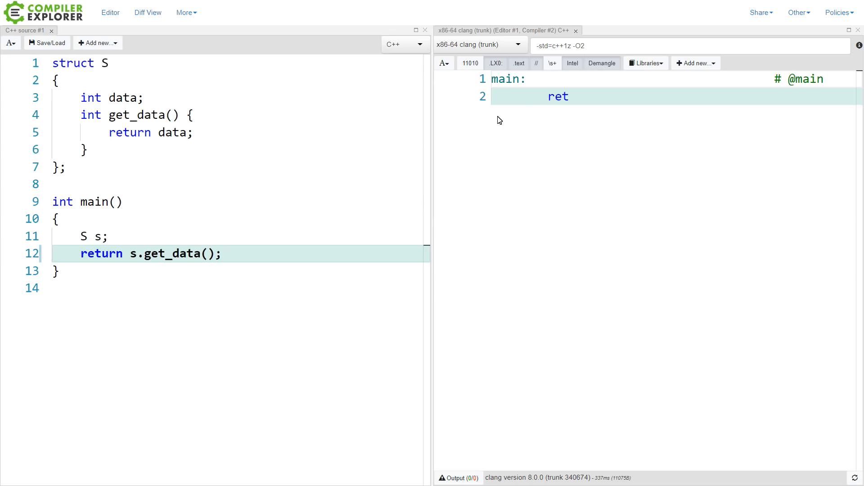
- Select the lone ret instruction in main's assembly output
{"action": "double_click", "coordinate": [557, 97]}
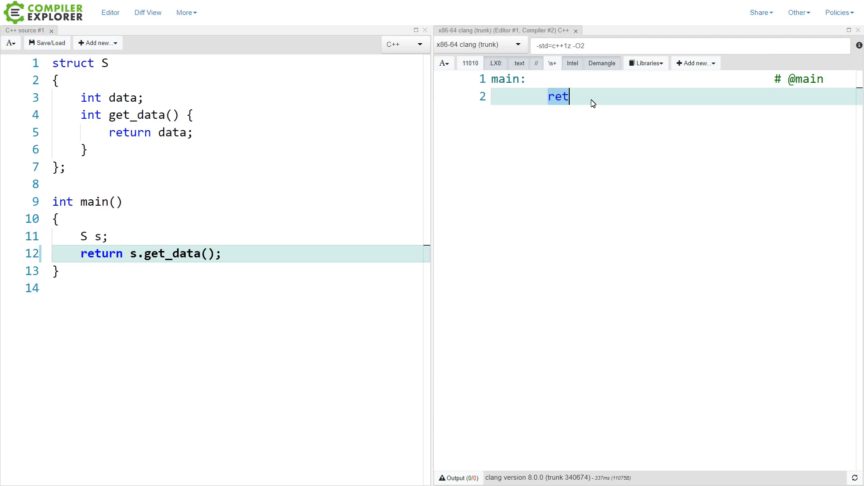
{"action": "mouse_move", "coordinate": [140, 104]}
{"action": "type", "text": "{"}
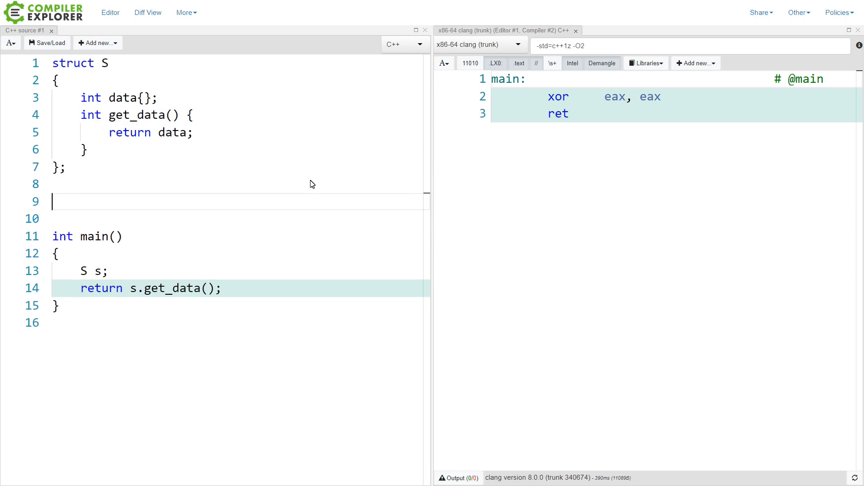
- Define int add(const int i, const int j) returning i + j below struct S
{"action": "type", "text": "int"}
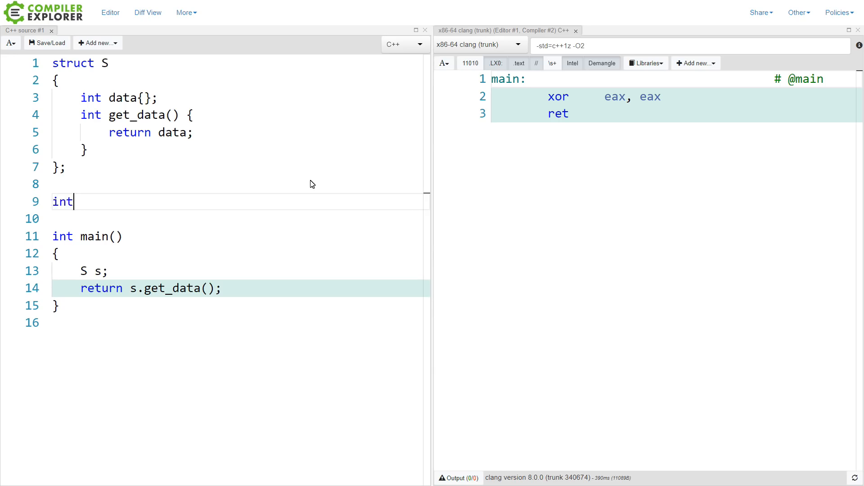
{"action": "type", "text": "add(const int i, const int j)"}
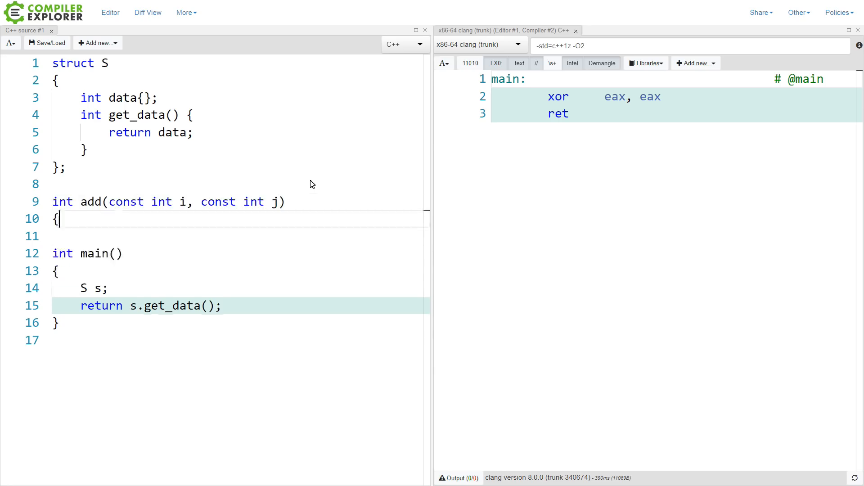
{"action": "key", "text": "Enter"}
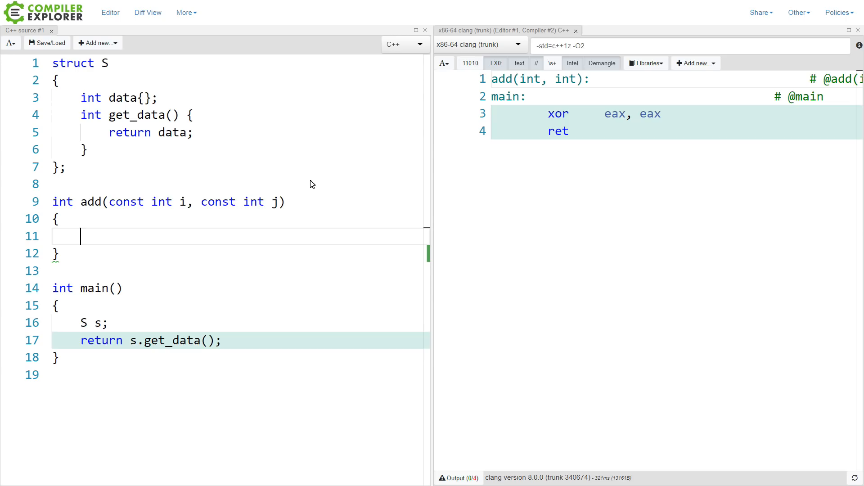
{"action": "type", "text": "return i;"}
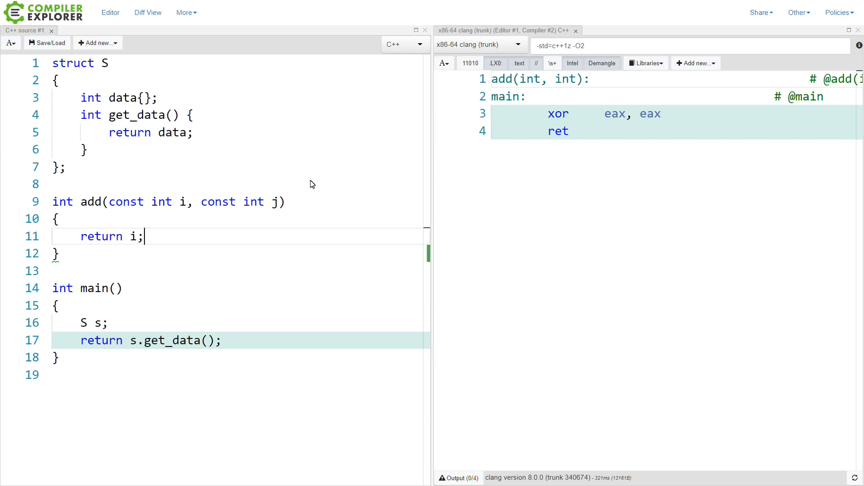
{"action": "type", "text": "+ j"}
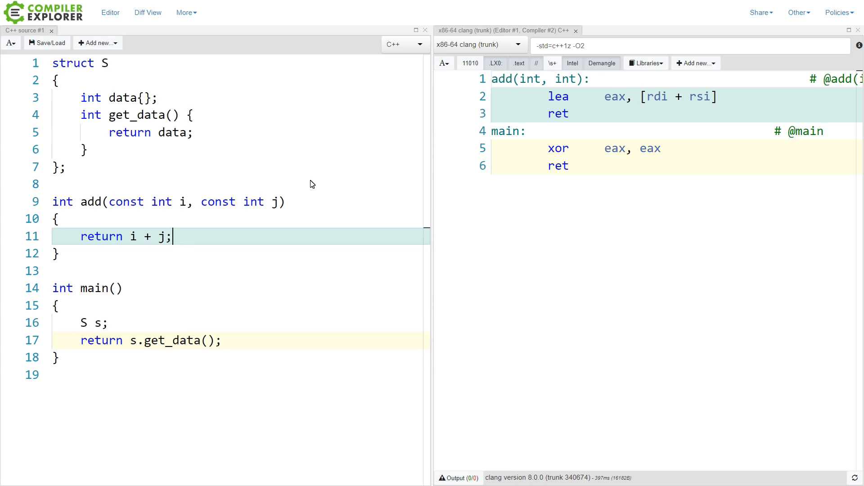
{"action": "key", "text": "Enter"}
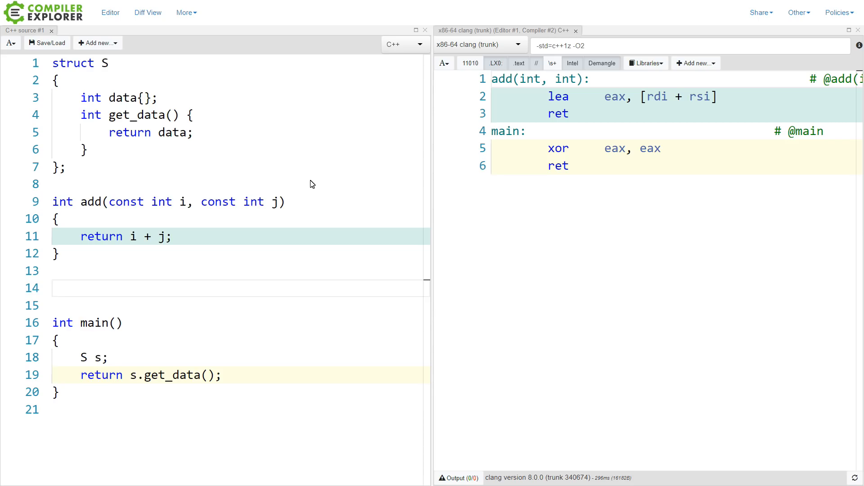
- Write template<typename T> T add(const T t1, const T t2) returning t1+t2, with a blank line before main
{"action": "type", "text": "template<typename T>"}
{"action": "type", "text": "T add(const T t1, const T t2"}
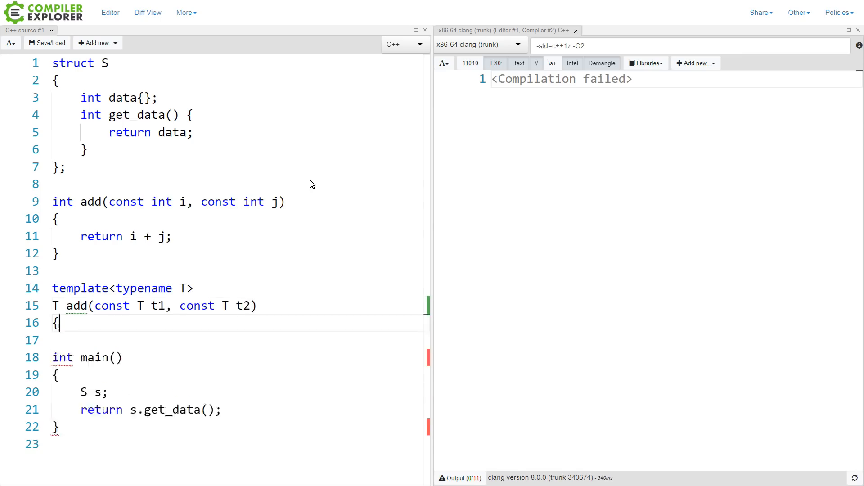
{"action": "type", "text": "return t1+t2;"}
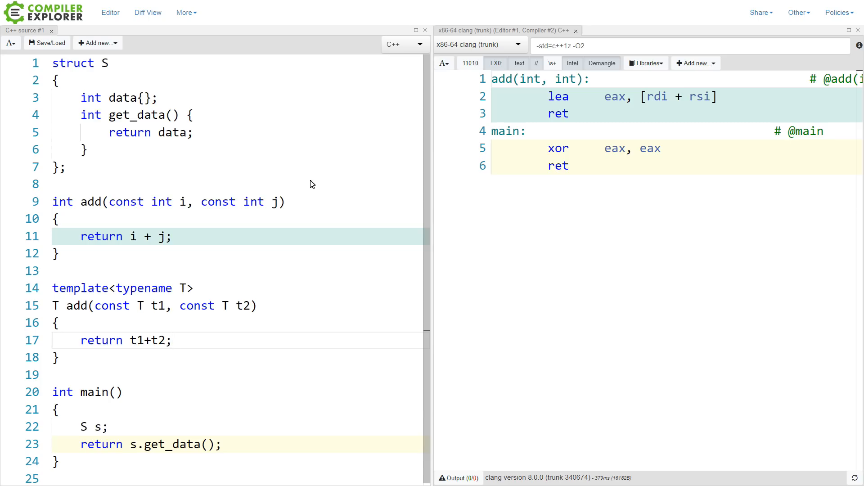
{"action": "left_click", "coordinate": [172, 341]}
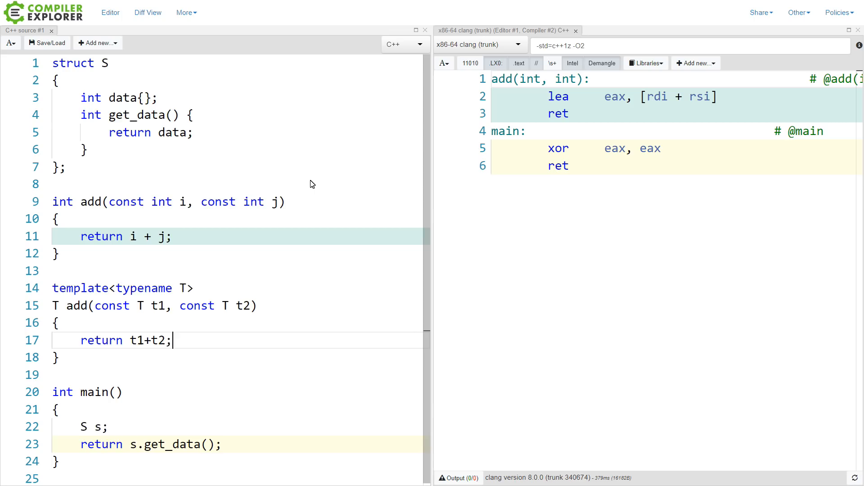
{"action": "key", "text": "Enter"}
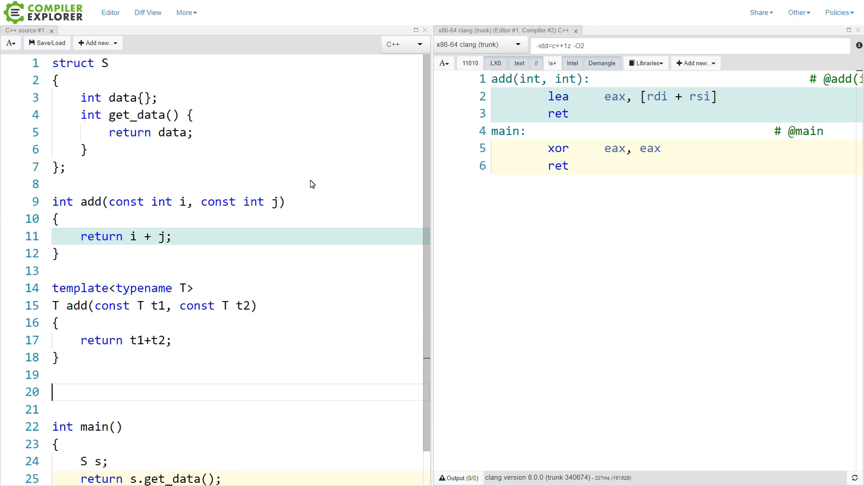
{"action": "scroll", "scroll_direction": "down", "scroll_amount": 3}
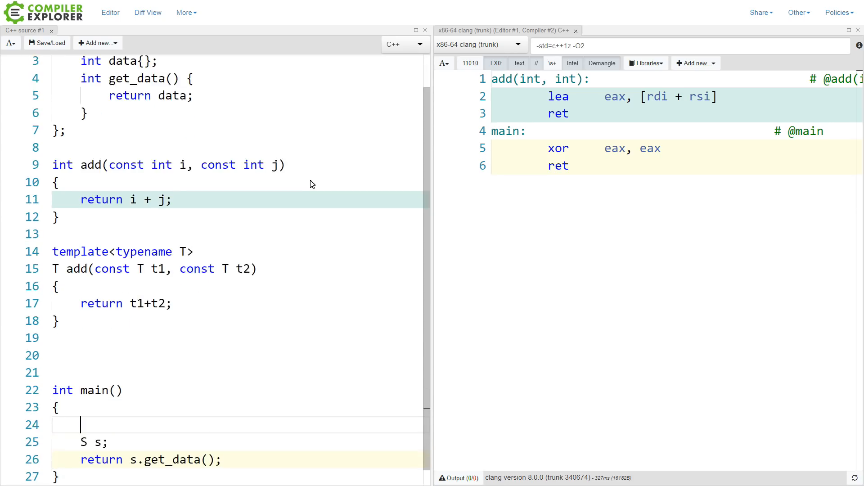
- Define lambda add = [](const int i, const int j){ return i + j; } in main
{"action": "type", "text": "auto l = [p]"}
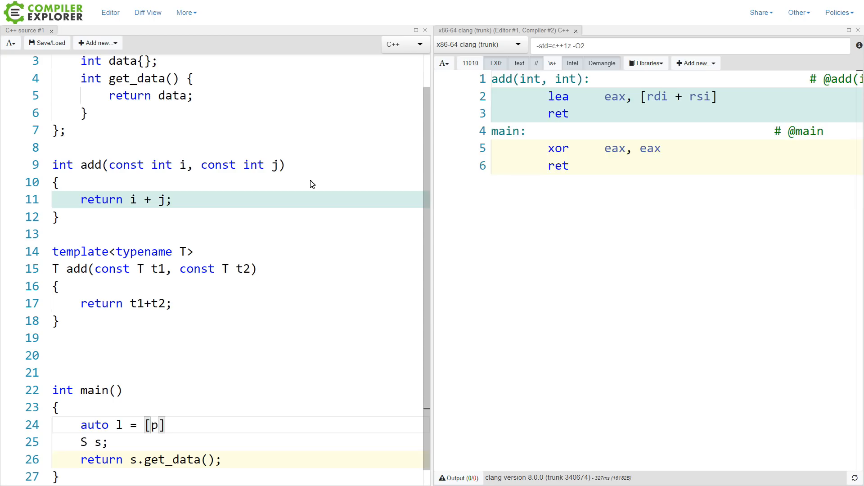
{"action": "type", "text": "add = [](const int i, const int j){"}
{"action": "left_click", "coordinate": [236, 355]}
{"action": "type", "text": "template<typename T>"}
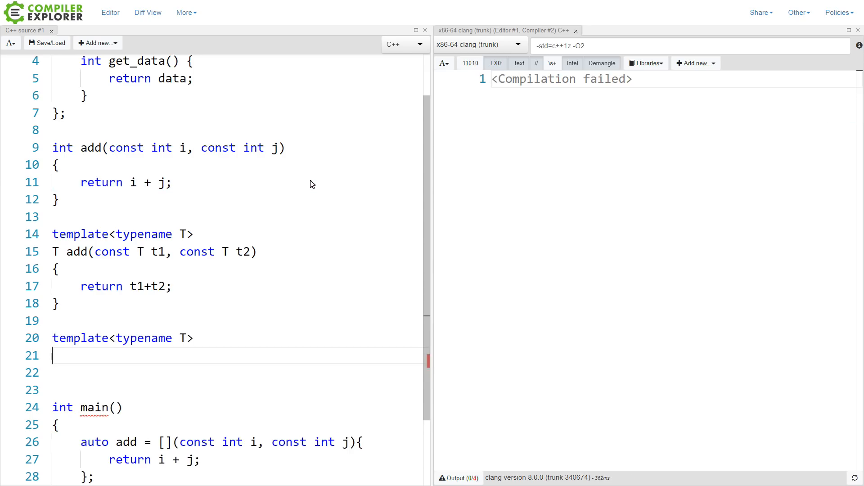
- Write template auto call(const T& func) returning func(1,2), and begin call( in main
{"action": "type", "text": "auto call(const T& func)"}
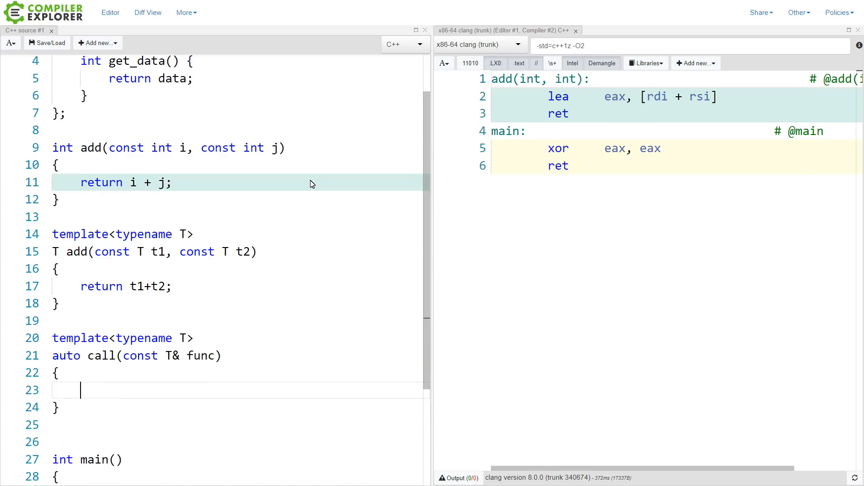
{"action": "type", "text": "return func(1,2);"}
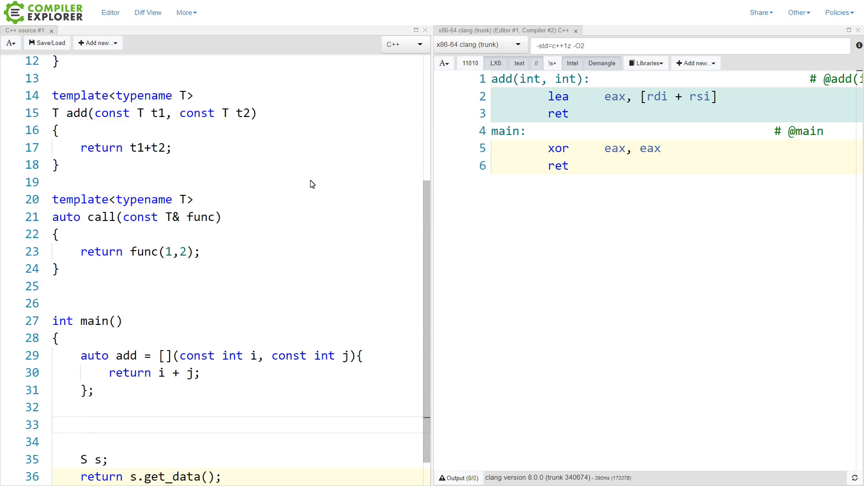
{"action": "type", "text": "call(a"}
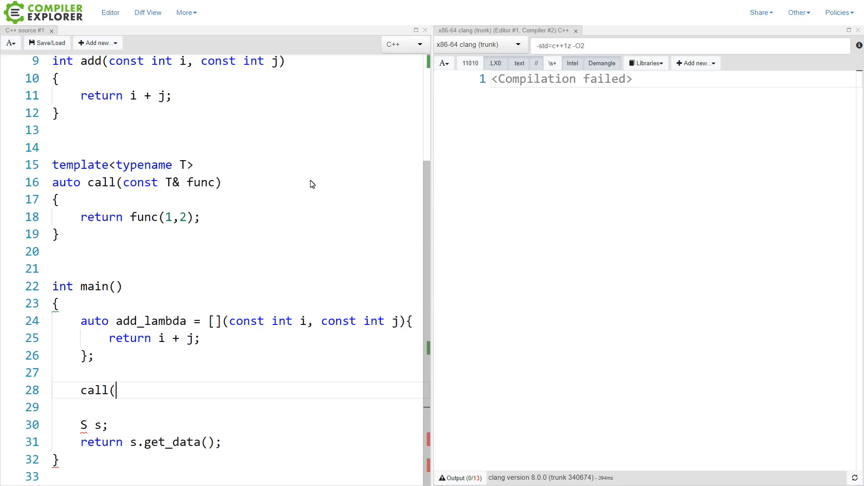
- Complete return call(add_lambda); in main, yielding mov eax, 3
{"action": "type", "text": "add);"}
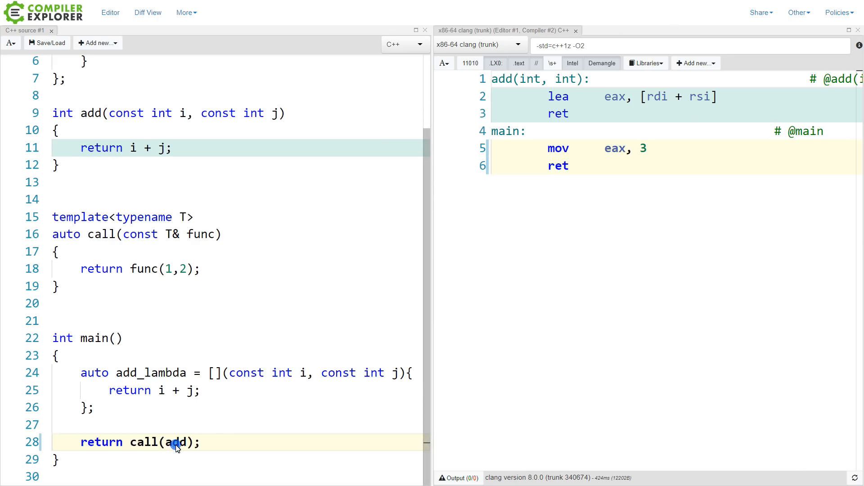
{"action": "type", "text": "_lamb"}
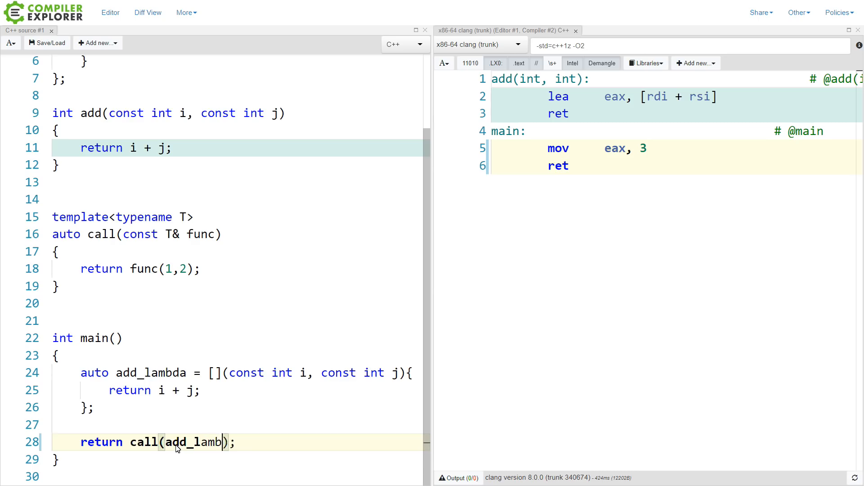
{"action": "type", "text": "da"}
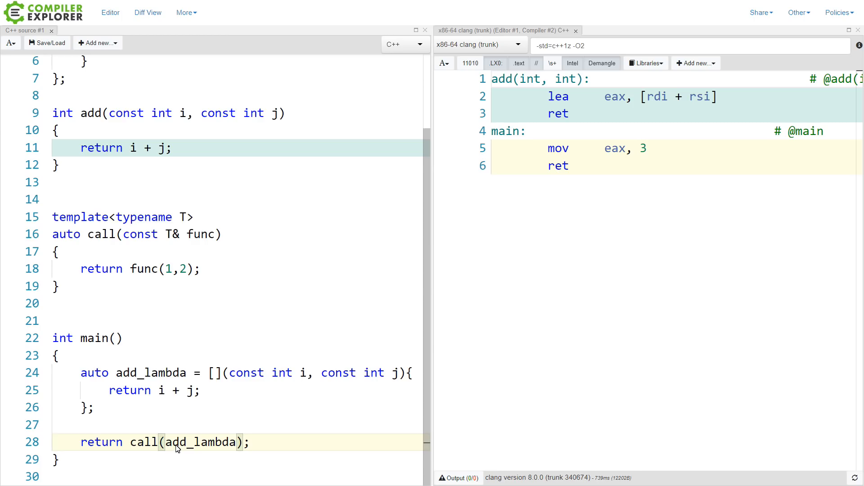
- Replace the add_lambda argument with &add so main returns call(&add)
{"action": "key", "text": "Backspace"}
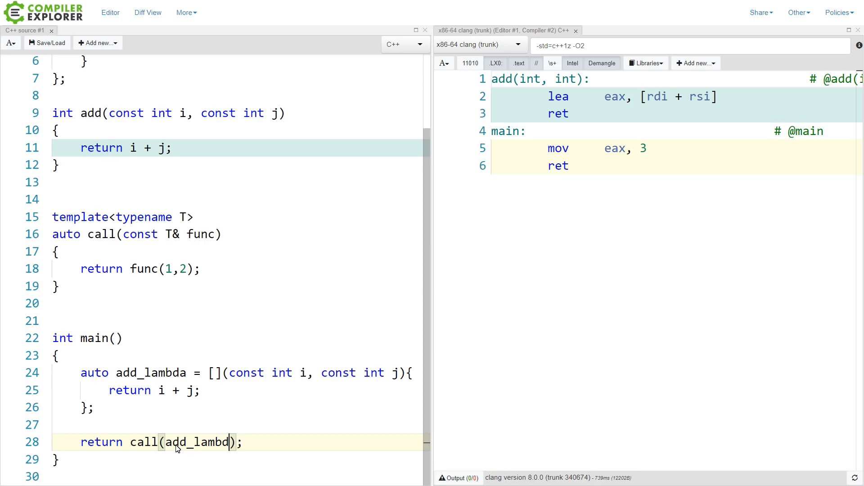
{"action": "key", "text": "Backspace"}
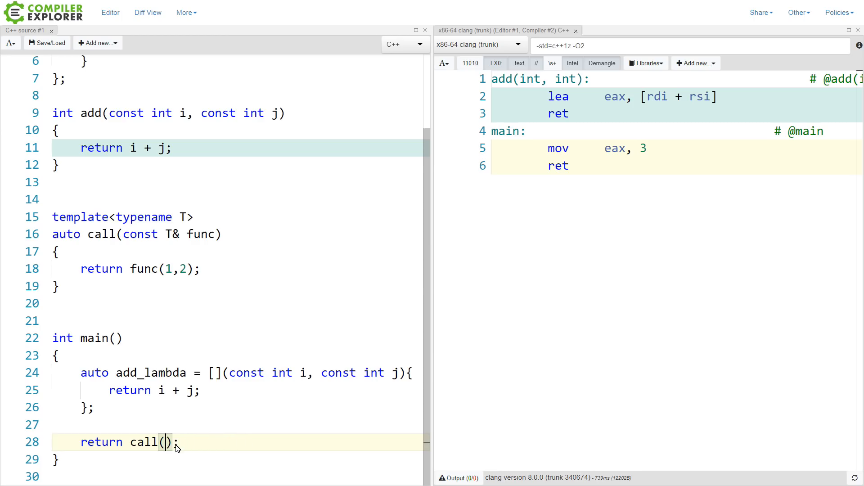
{"action": "type", "text": "&add"}
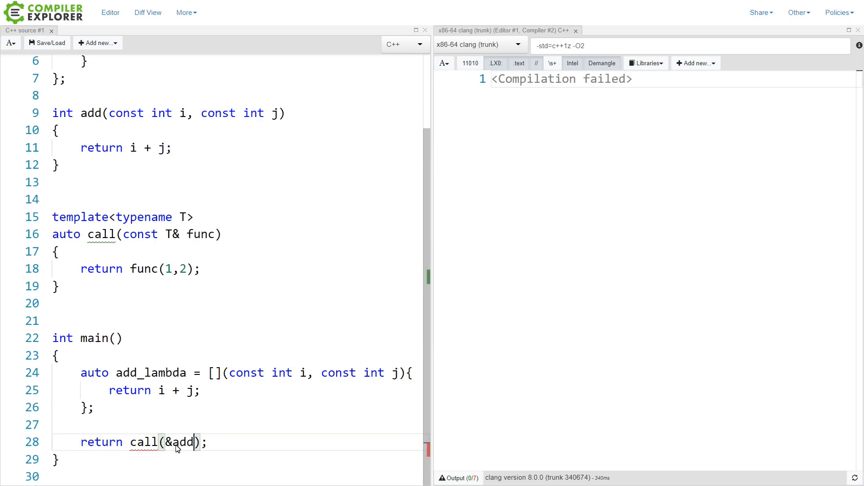